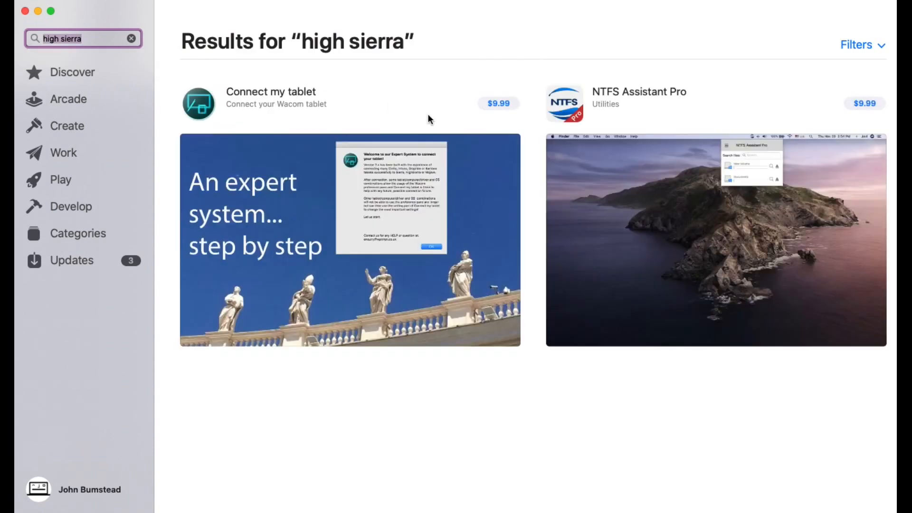
{"action": "mouse_move", "coordinate": [442, 133]}
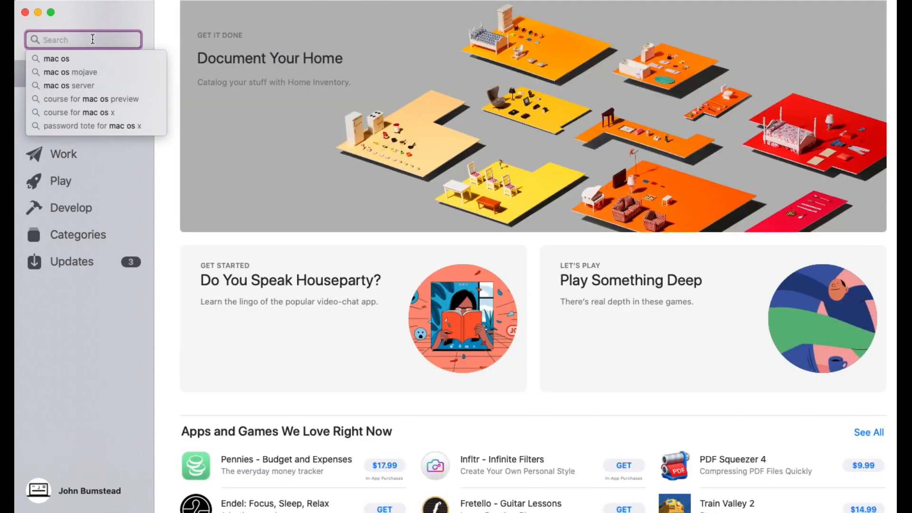
Step: Search the App Store for 'high sierra', which returns only unrelated paid apps
{"action": "left_click", "coordinate": [57, 58]}
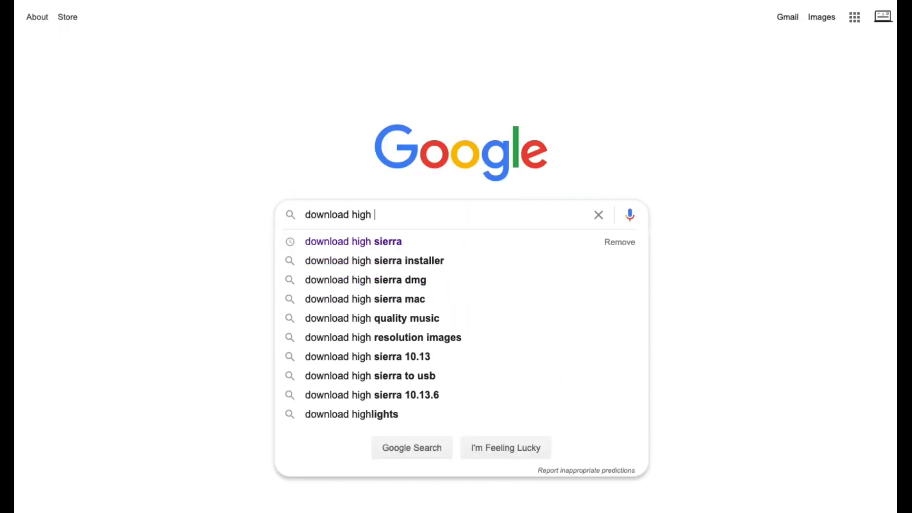
Step: Google 'download high sierra' and open the Apple Support High Sierra upgrade article
{"action": "left_click", "coordinate": [353, 242]}
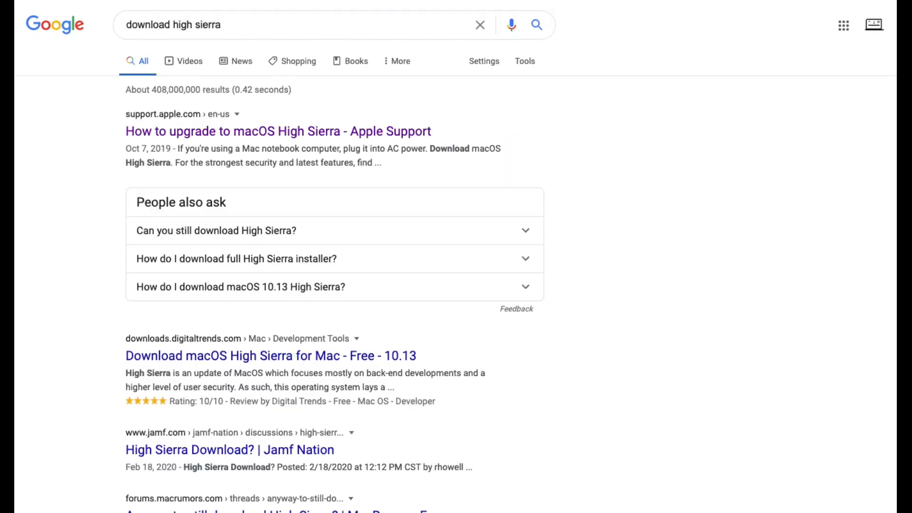
{"action": "left_click", "coordinate": [277, 132]}
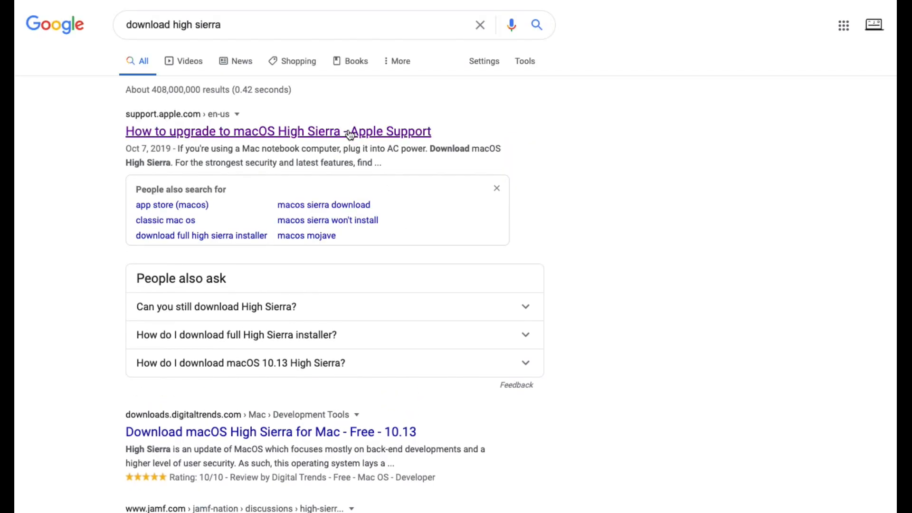
{"action": "left_click", "coordinate": [277, 131]}
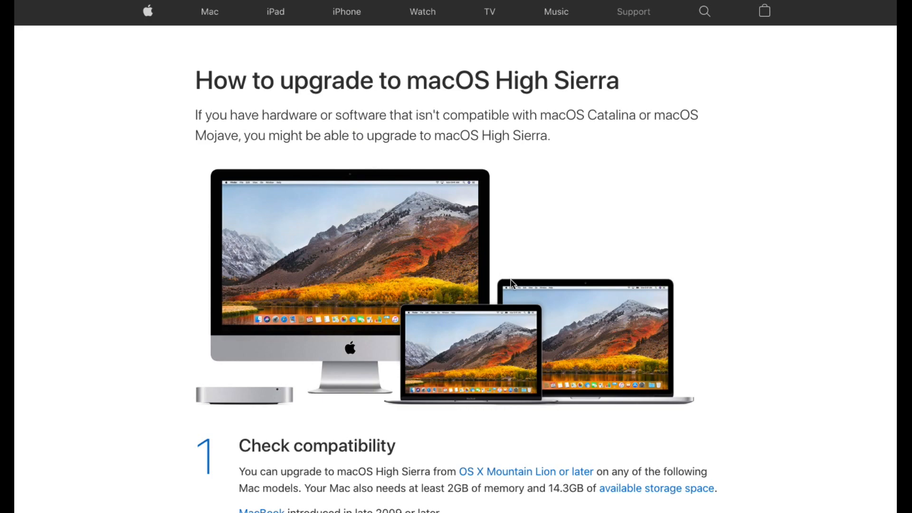
Step: Follow step 4's 'Get macOS High Sierra' link and allow it to open the App Store
{"action": "scroll", "scroll_direction": "down", "scroll_amount": 3}
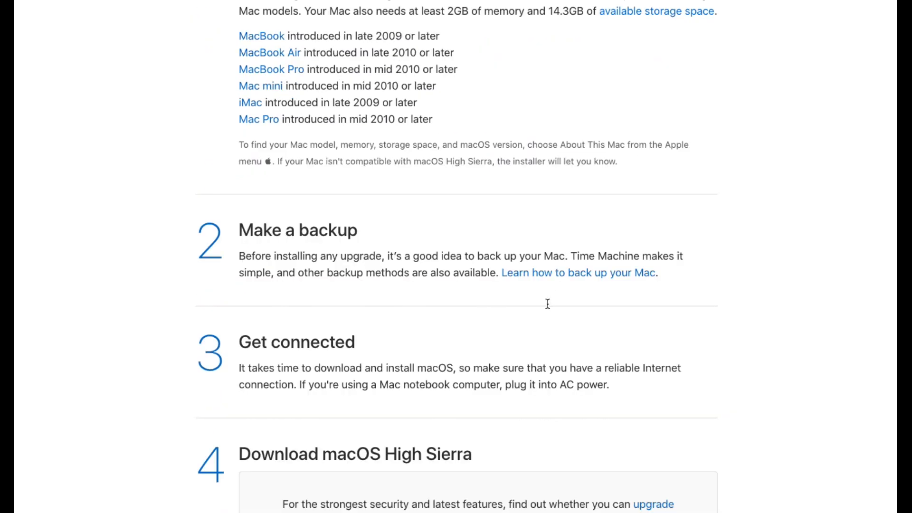
{"action": "scroll", "scroll_direction": "down", "scroll_amount": 3}
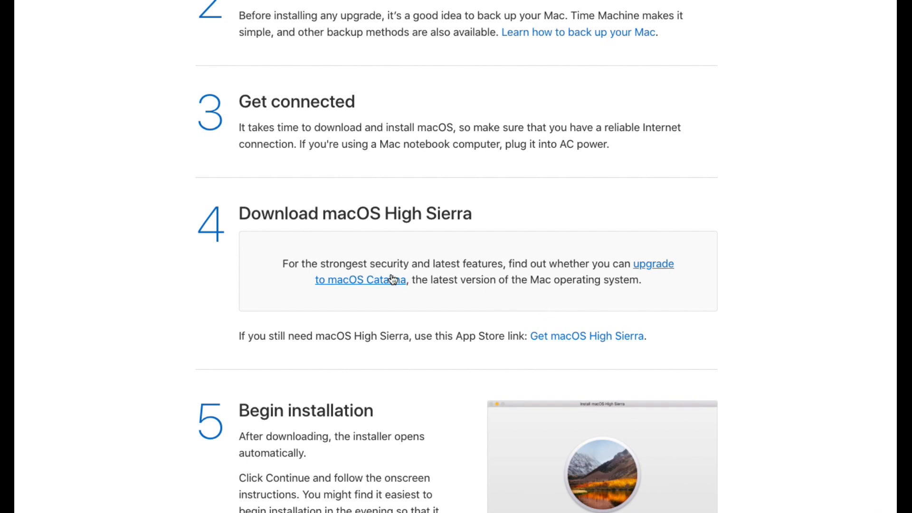
{"action": "left_click", "coordinate": [586, 336]}
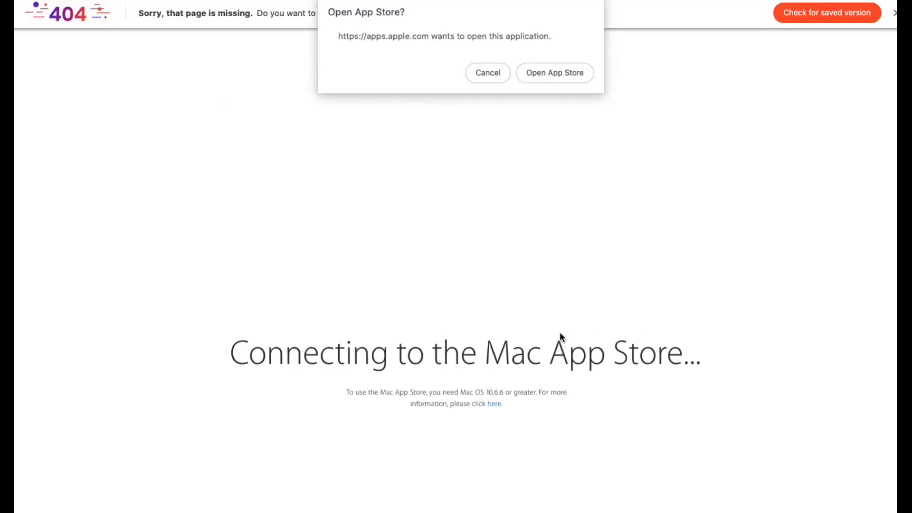
{"action": "left_click", "coordinate": [554, 73]}
{"action": "type", "text": "how to mount a mac os on a fl"}
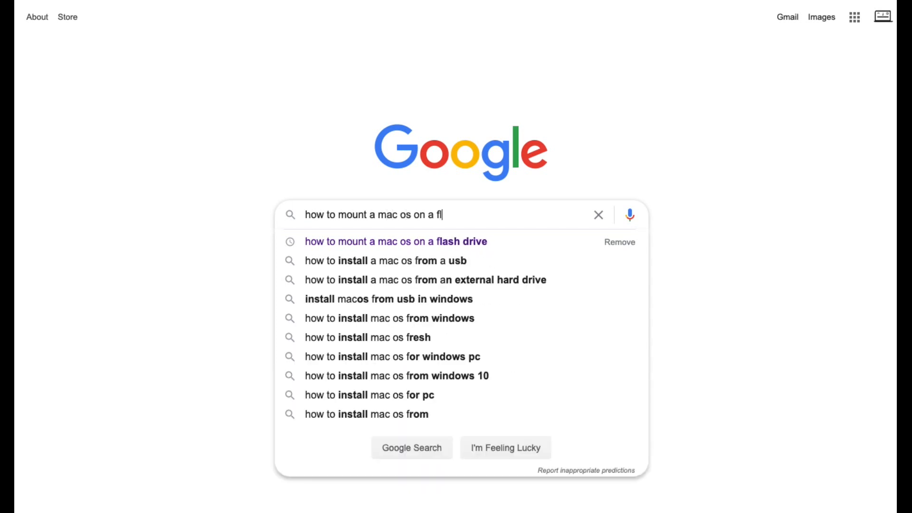
Step: Google 'how to mount a mac os on a flash drive' and open Apple's bootable installer guide
{"action": "left_click", "coordinate": [396, 241]}
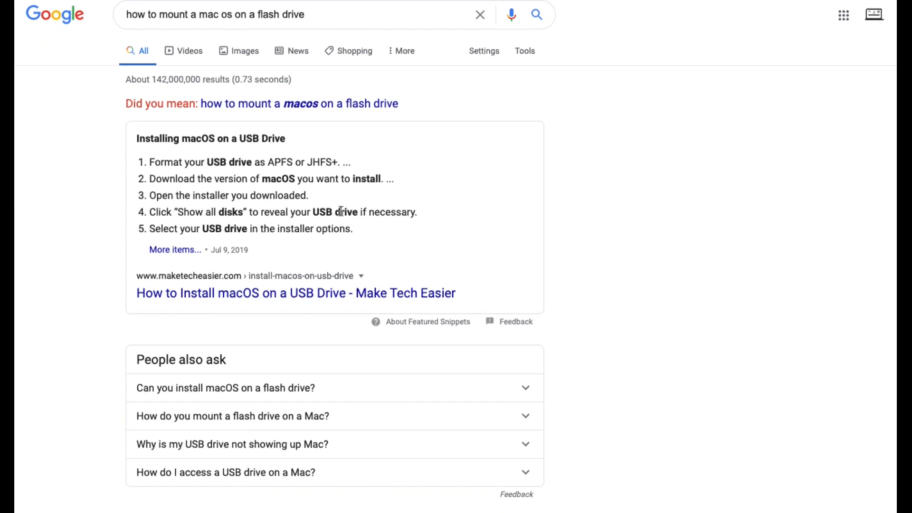
{"action": "scroll", "scroll_direction": "down", "scroll_amount": 3}
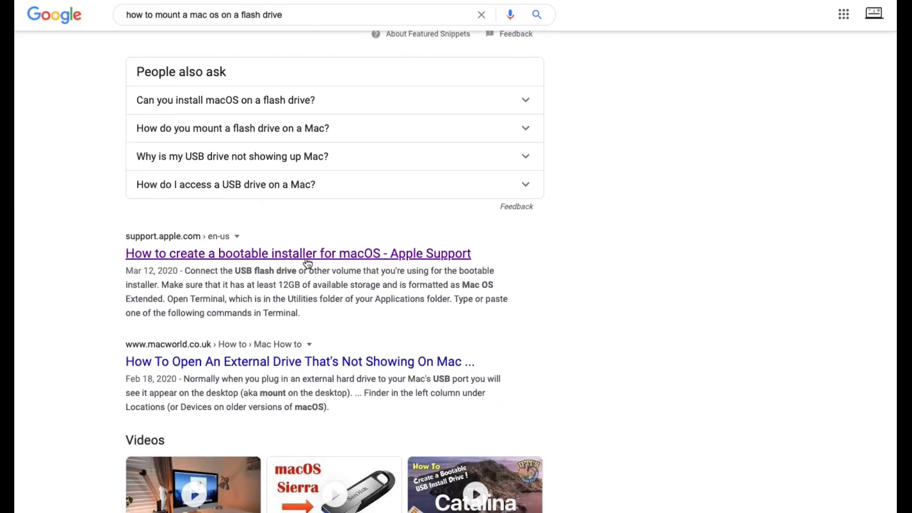
{"action": "left_click", "coordinate": [298, 253]}
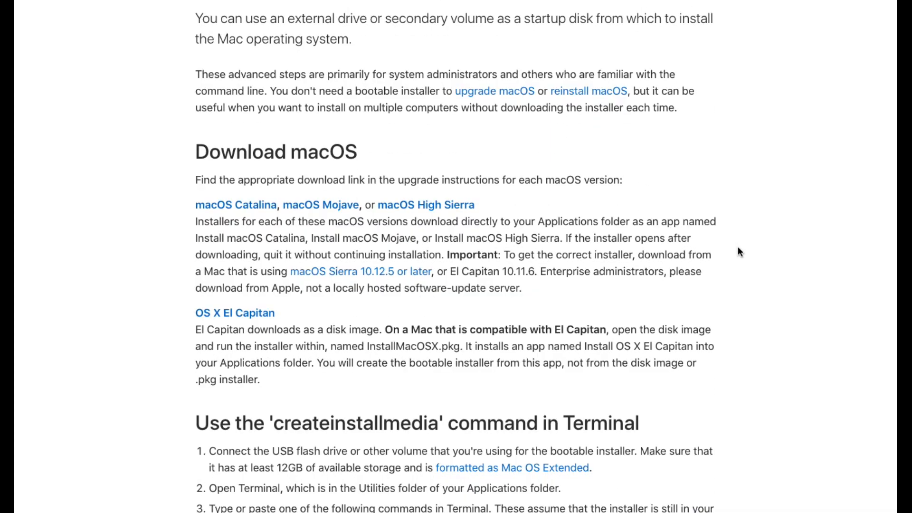
Step: Scroll through the guide to the createinstallmedia Terminal commands, including High Sierra's
{"action": "scroll", "scroll_direction": "down", "scroll_amount": 3}
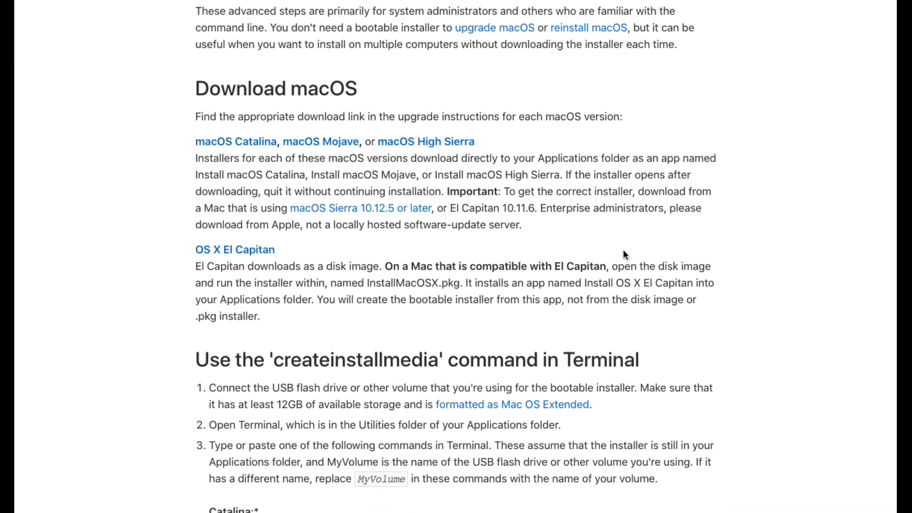
{"action": "scroll", "scroll_direction": "down", "scroll_amount": 3}
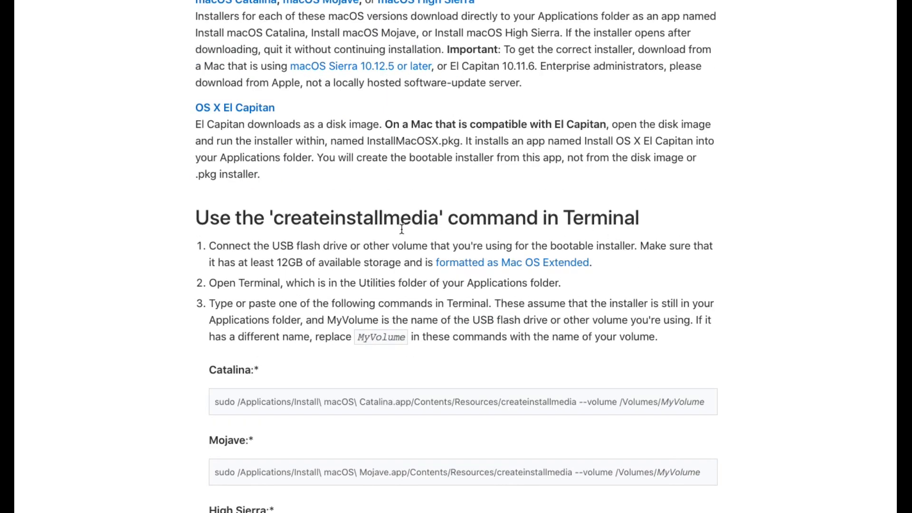
{"action": "scroll", "scroll_direction": "down", "scroll_amount": 3}
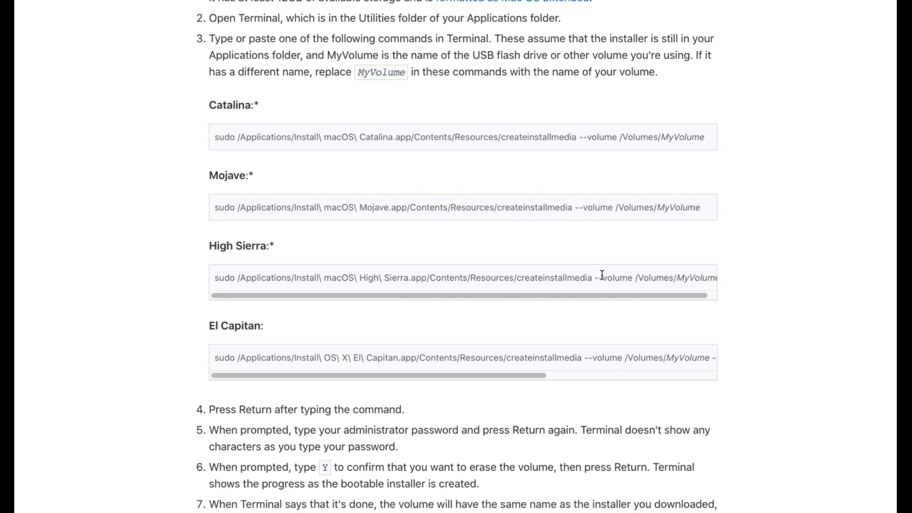
{"action": "scroll", "scroll_direction": "down", "scroll_amount": 3}
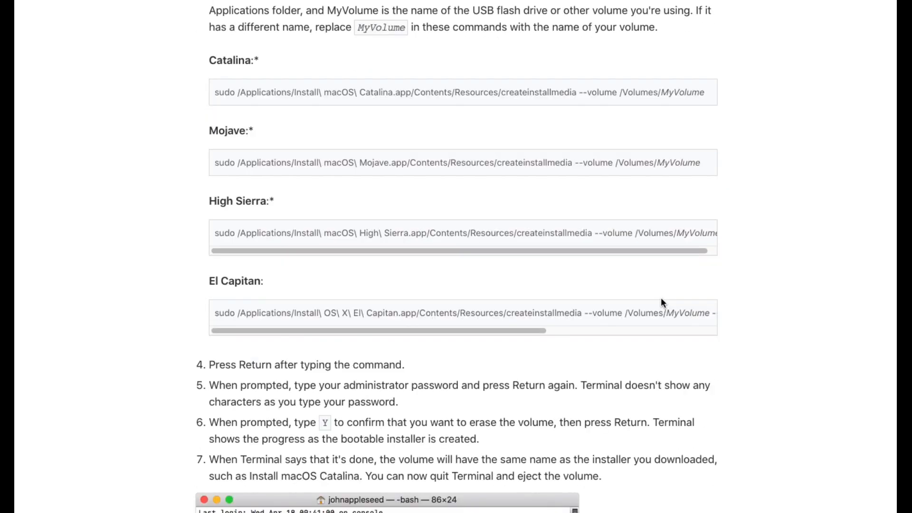
{"action": "scroll", "scroll_direction": "down", "scroll_amount": 3}
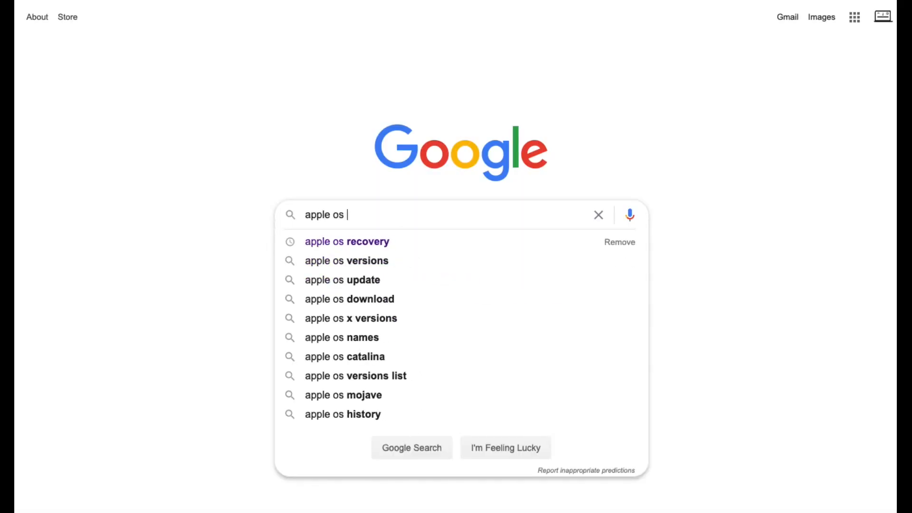
Step: Google 'apple os recovery' and open the Apple Support article on reinstalling from macOS Recovery
{"action": "left_click", "coordinate": [347, 242]}
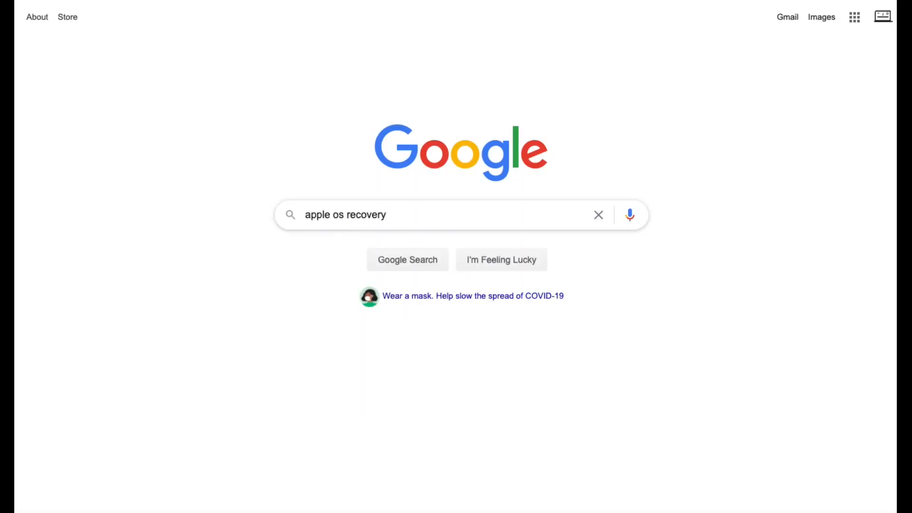
{"action": "left_click", "coordinate": [407, 259]}
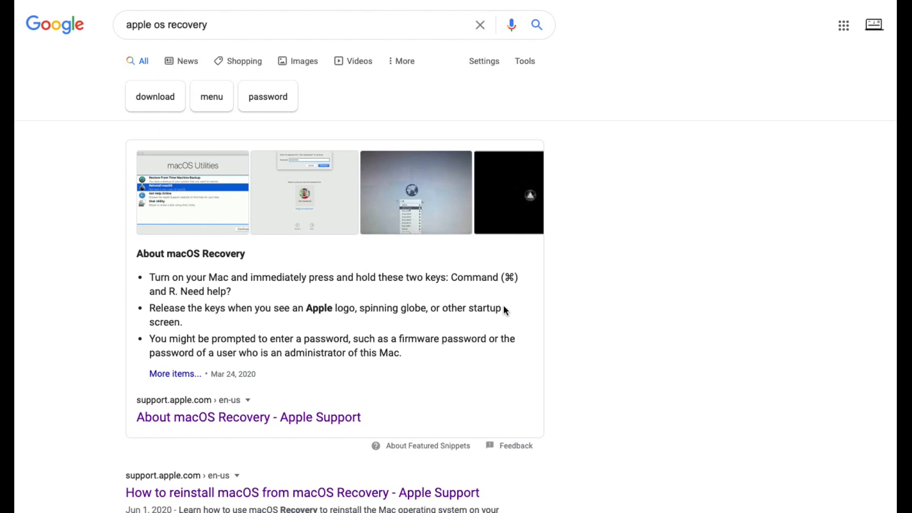
{"action": "scroll", "scroll_direction": "down", "scroll_amount": 3}
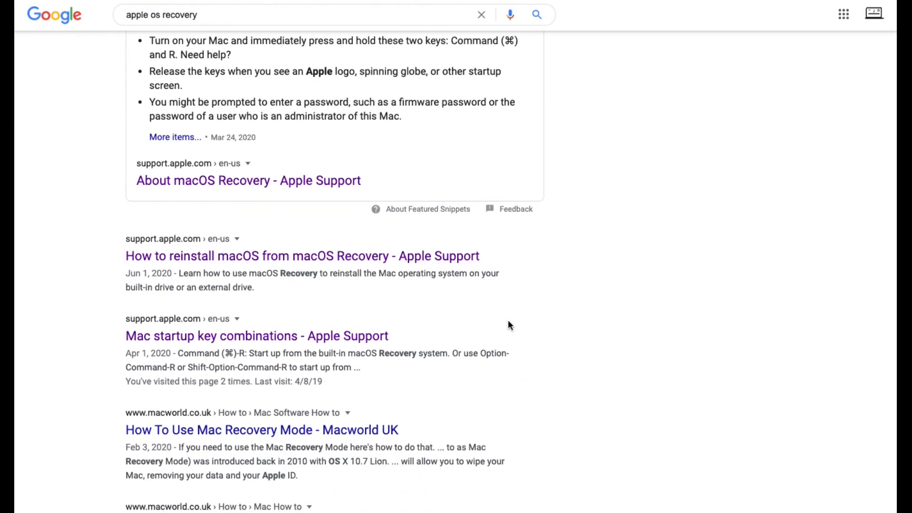
{"action": "mouse_move", "coordinate": [337, 264]}
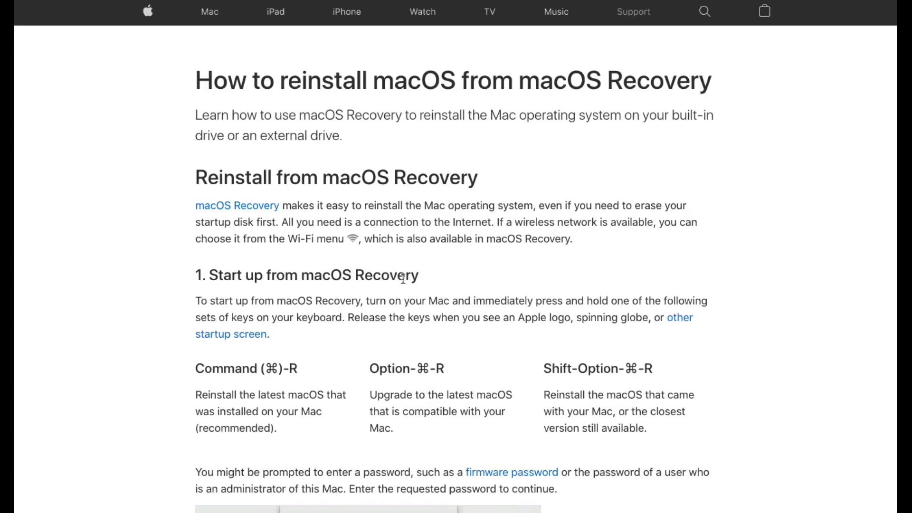
{"action": "scroll", "scroll_direction": "down", "scroll_amount": 3}
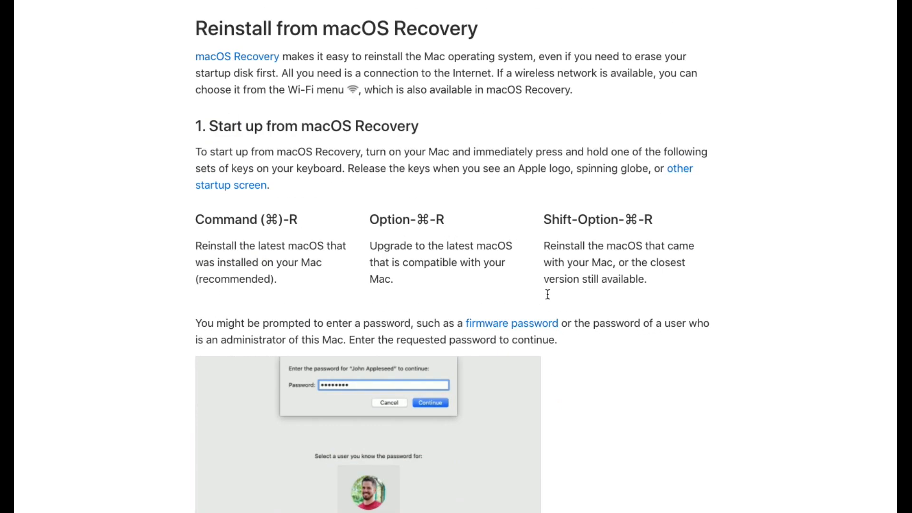
{"action": "mouse_move", "coordinate": [377, 362]}
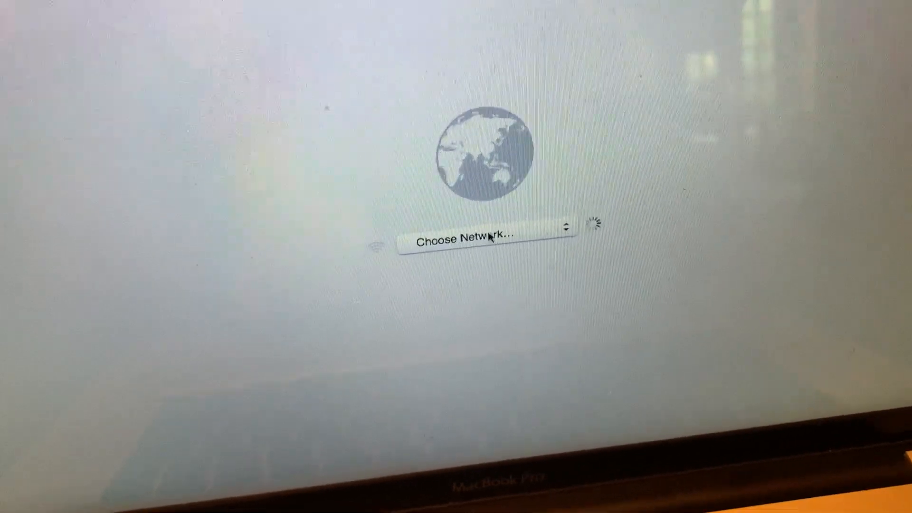
Step: Choose the phydeaux network and submit its Wi-Fi password to connect
{"action": "left_click", "coordinate": [488, 240]}
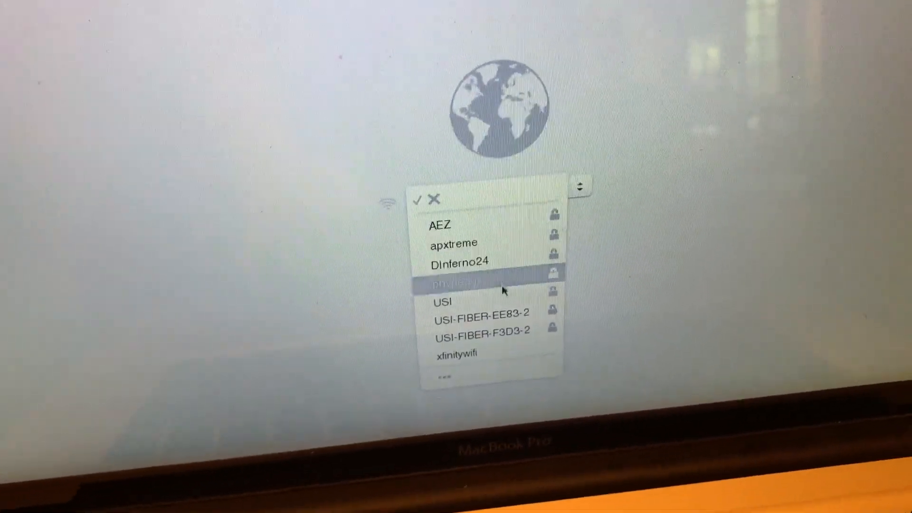
{"action": "left_click", "coordinate": [459, 285]}
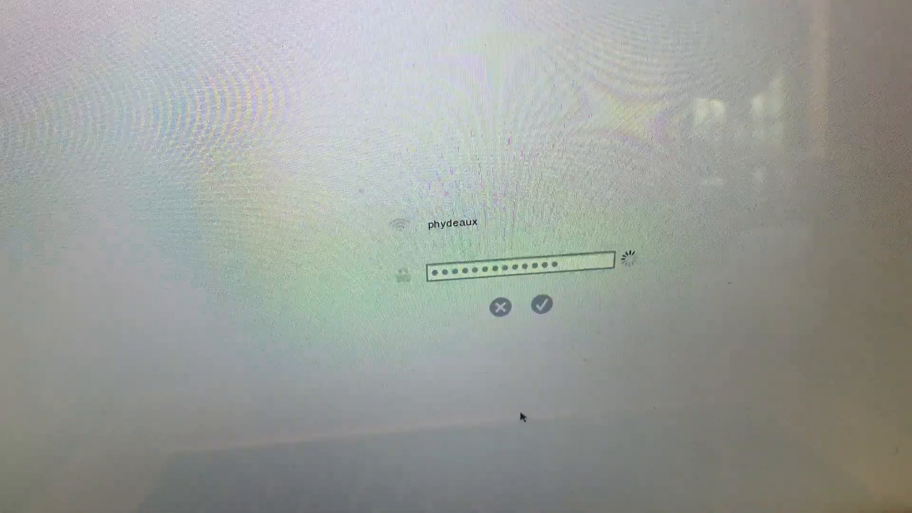
{"action": "left_click", "coordinate": [540, 304]}
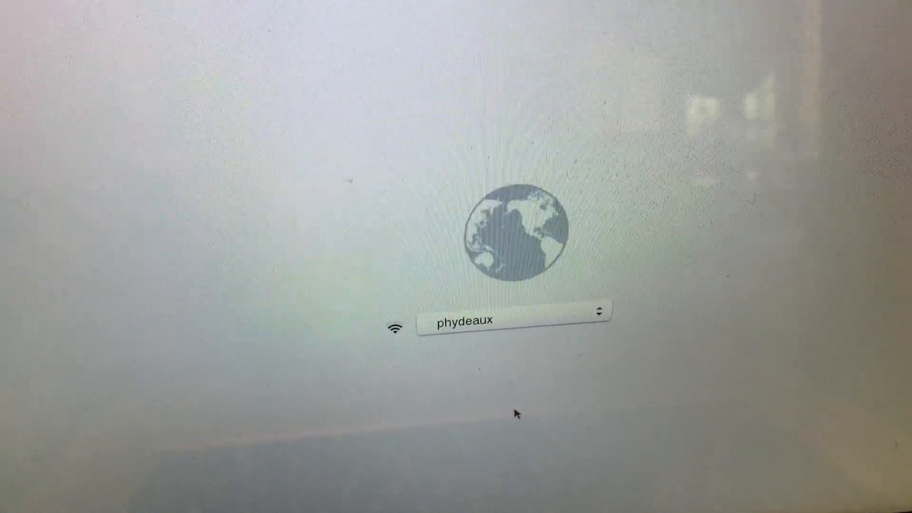